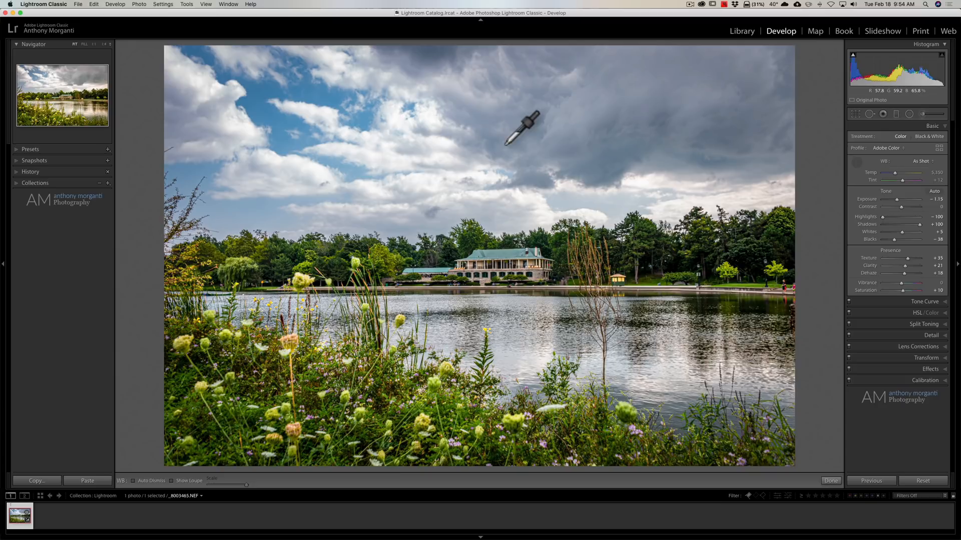
{"action": "mouse_move", "coordinate": [554, 98]}
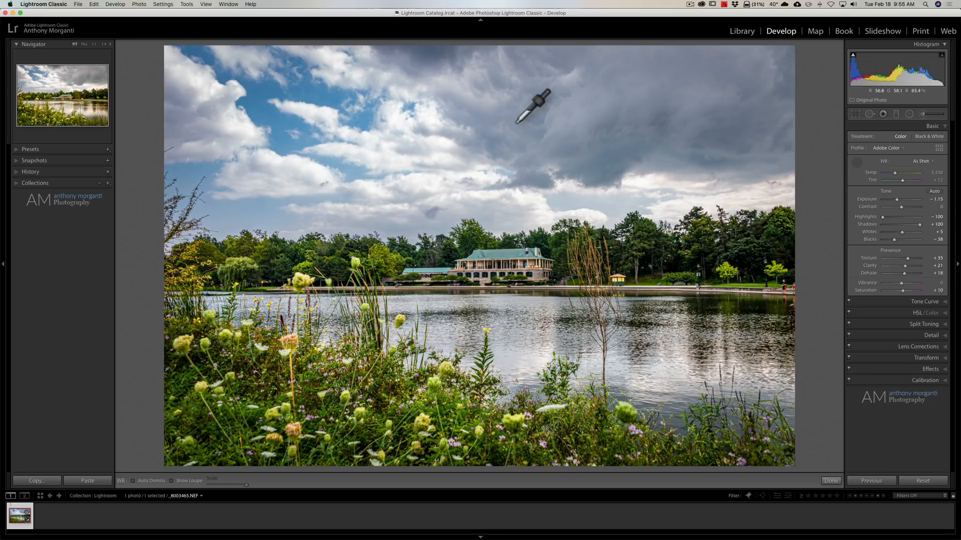
{"action": "mouse_move", "coordinate": [484, 138]}
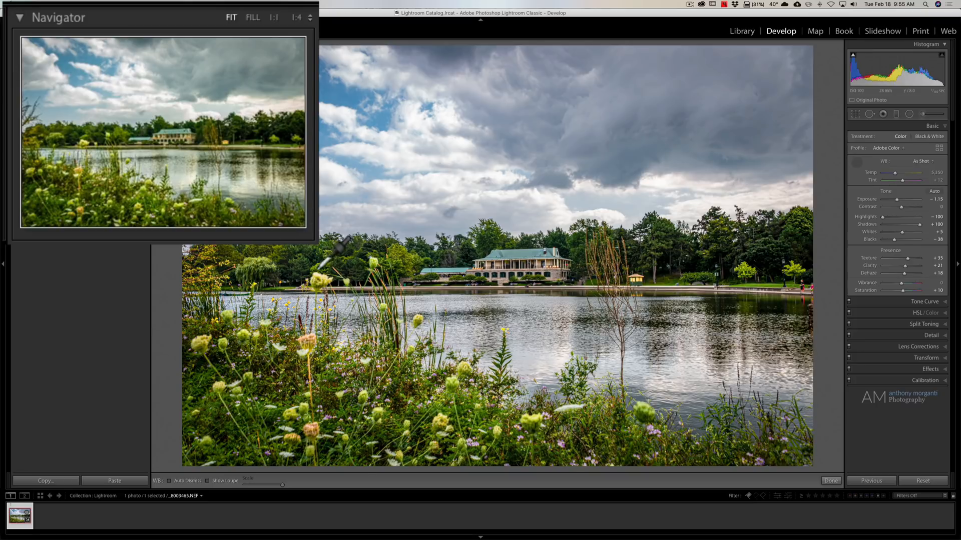
{"action": "mouse_move", "coordinate": [343, 251]}
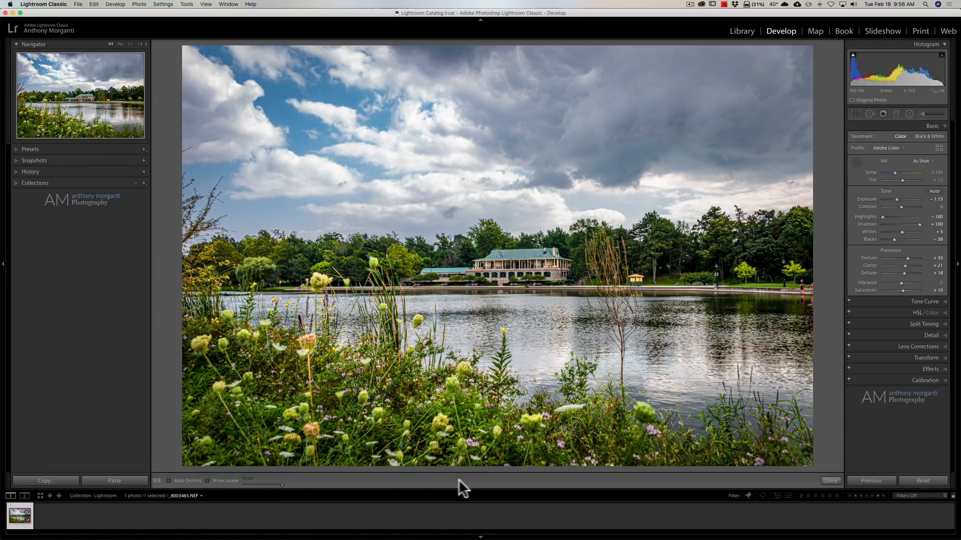
{"action": "mouse_move", "coordinate": [579, 490]}
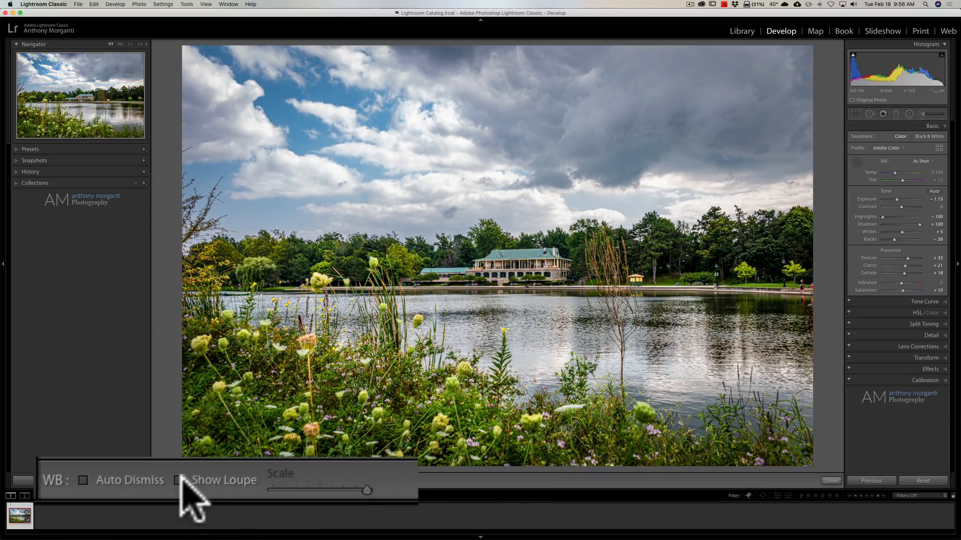
Enable Show Loupe so the White Balance Selector shows a magnified grid over the clouds.
{"action": "left_click", "coordinate": [179, 479]}
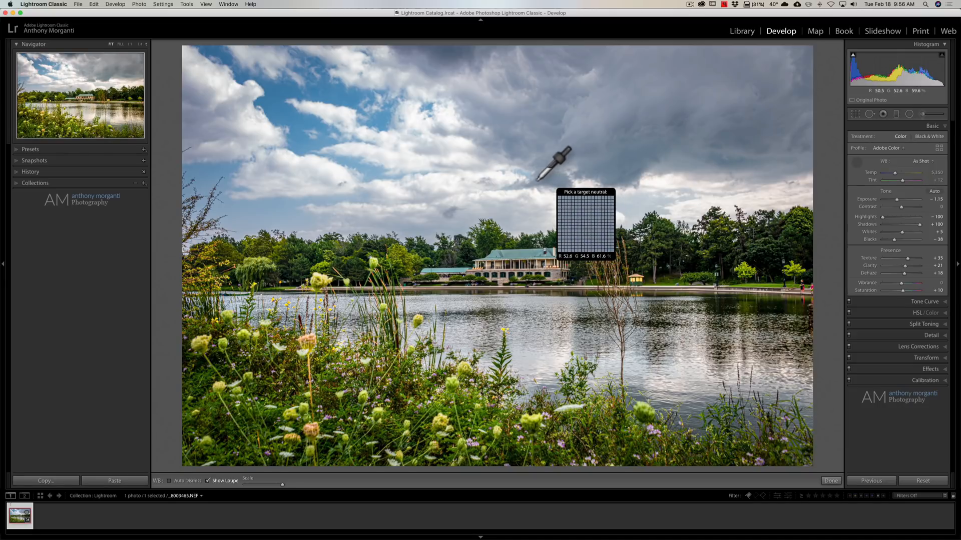
{"action": "mouse_move", "coordinate": [524, 178]}
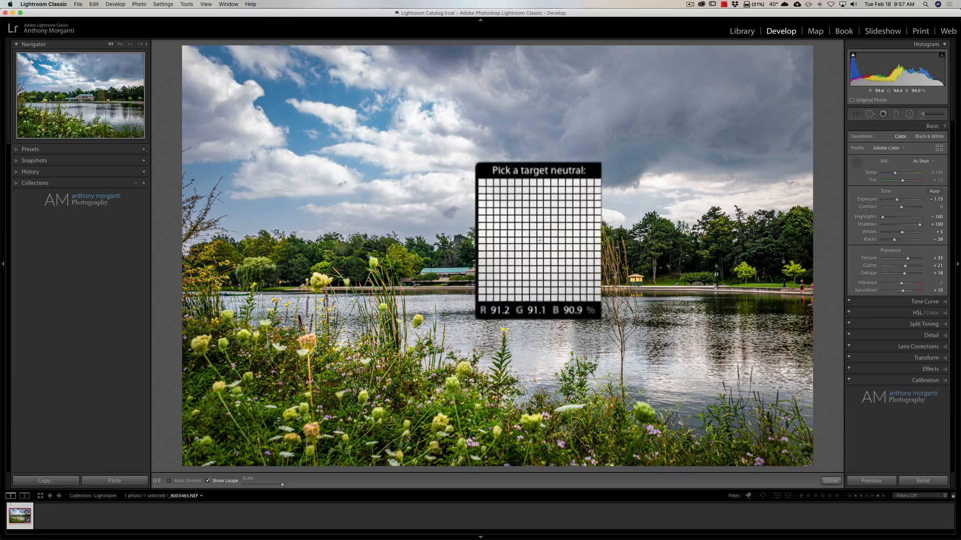
{"action": "mouse_move", "coordinate": [524, 174]}
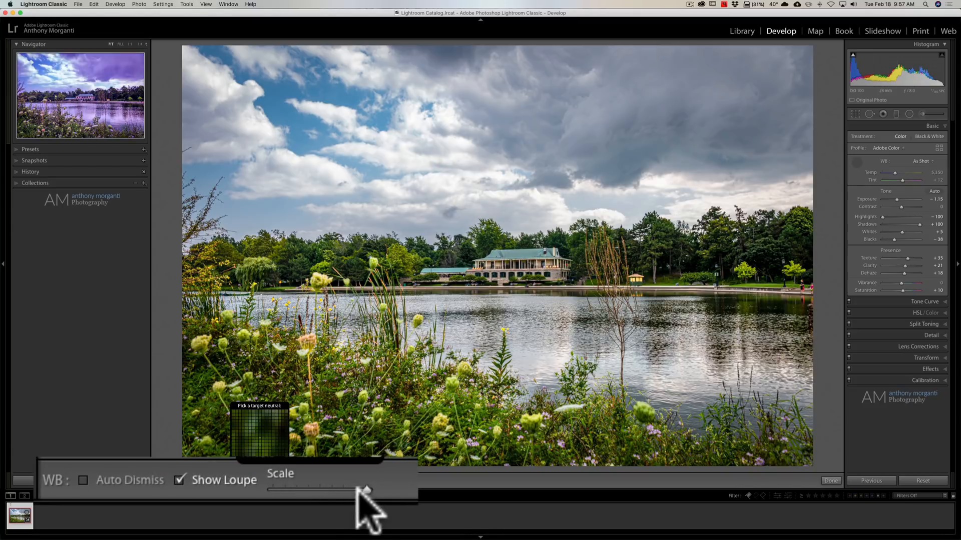
Reduce the loupe Scale so the neutral-picking preview appears smaller.
{"action": "left_click_drag", "start_coordinate": [367, 489], "coordinate": [272, 489]}
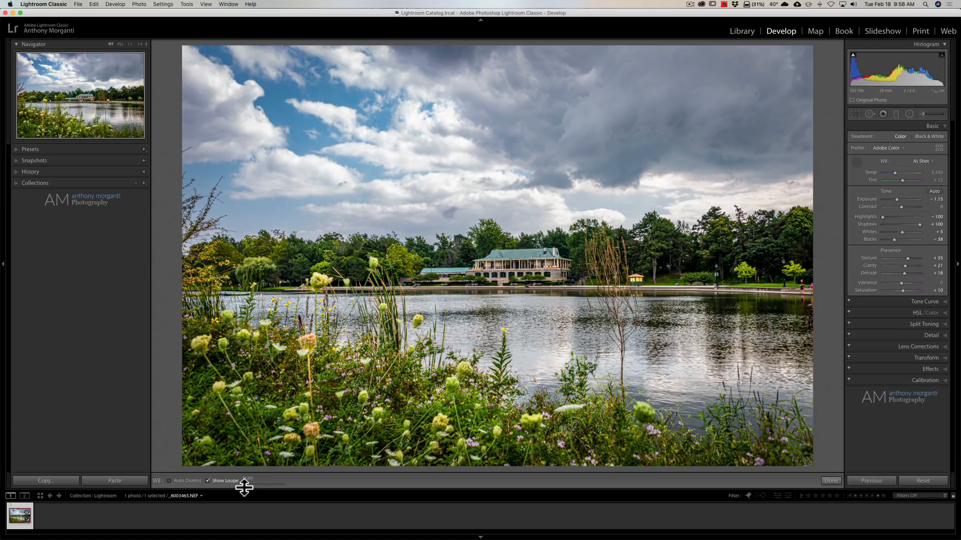
{"action": "mouse_move", "coordinate": [244, 488]}
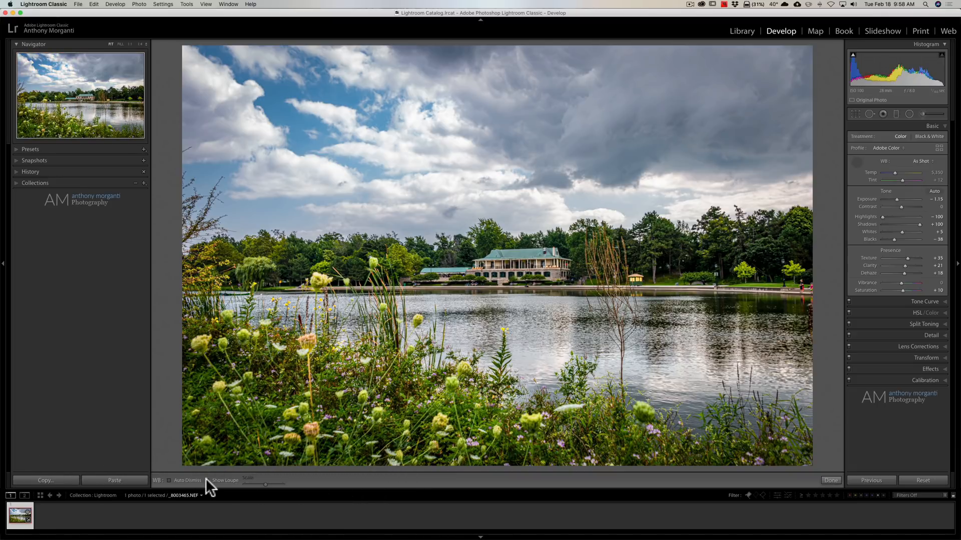
{"action": "left_click", "coordinate": [208, 480]}
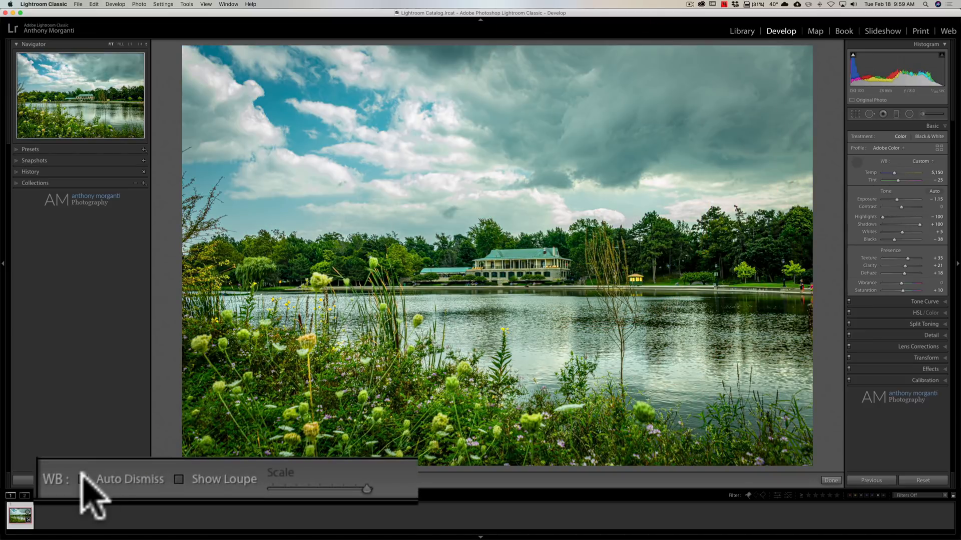
Sample a neutral area so the photo takes a warmer Custom white balance, removing the teal cast.
{"action": "left_click", "coordinate": [85, 479]}
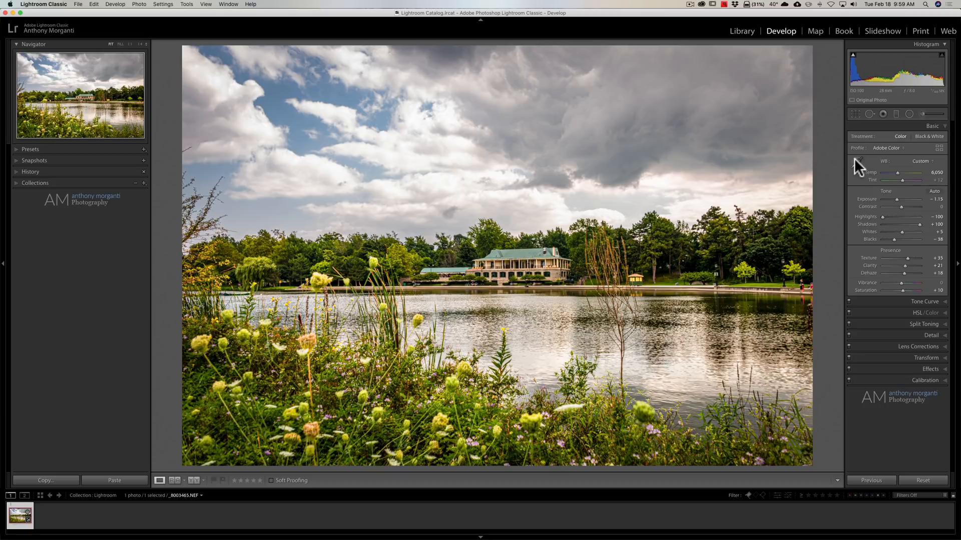
Resample a cloud, then another neutral spot, settling at Temp 5,800 and Tint +8.
{"action": "left_click", "coordinate": [858, 160]}
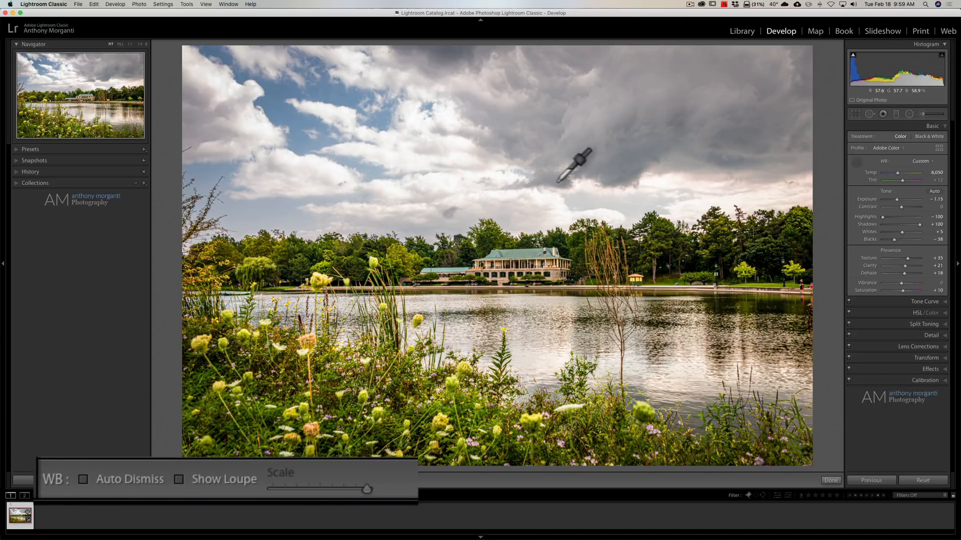
{"action": "left_click", "coordinate": [318, 279]}
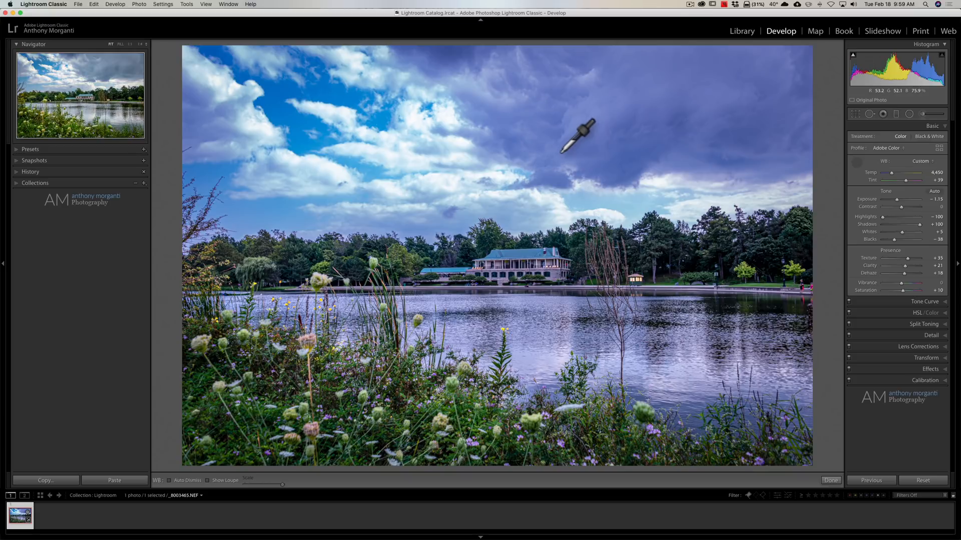
{"action": "left_click", "coordinate": [552, 139]}
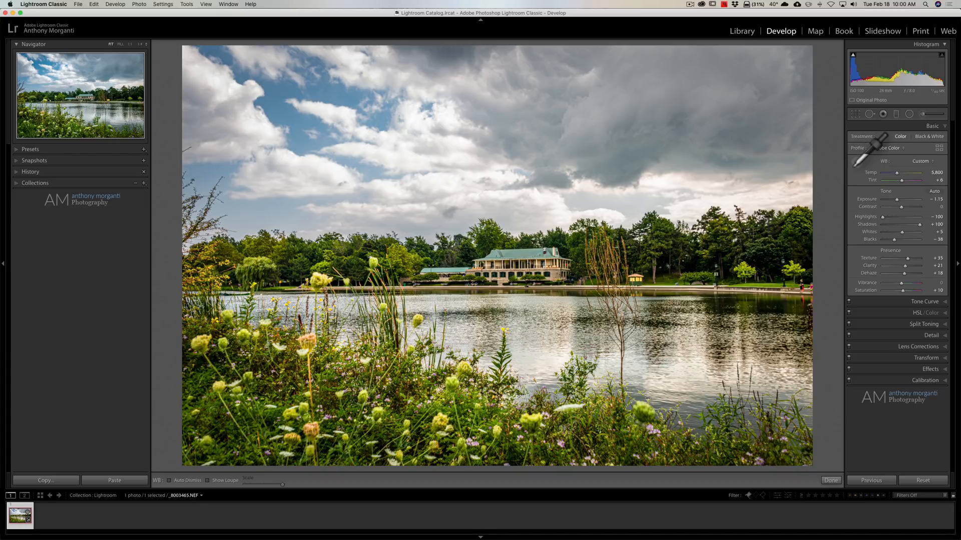
{"action": "mouse_move", "coordinate": [868, 153]}
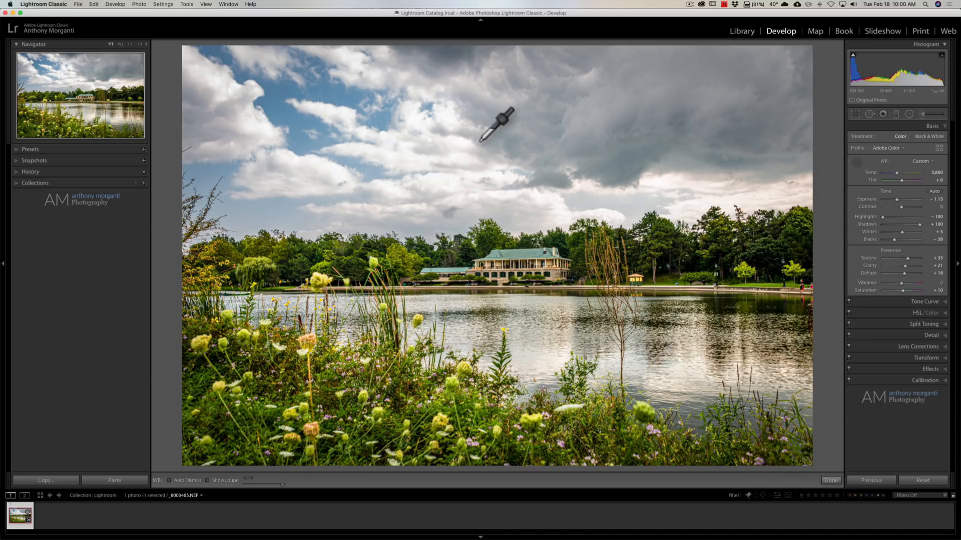
{"action": "mouse_move", "coordinate": [637, 123]}
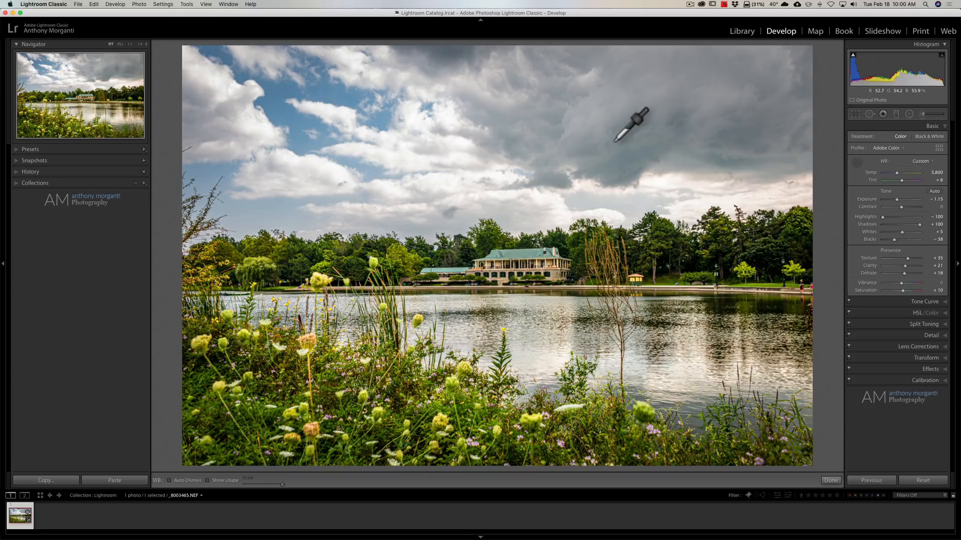